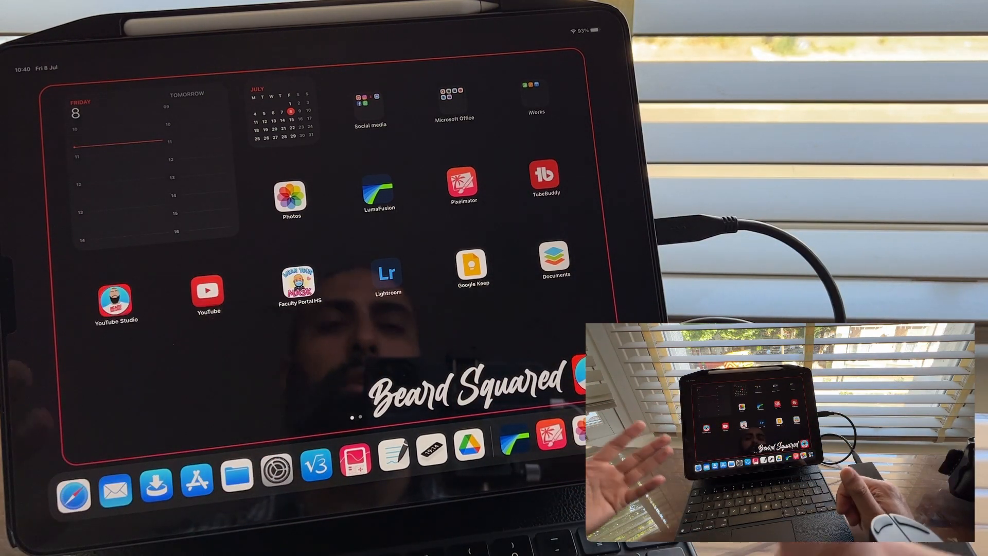
# Open the Photos app's All Photos library grid
pyautogui.click(291, 197)
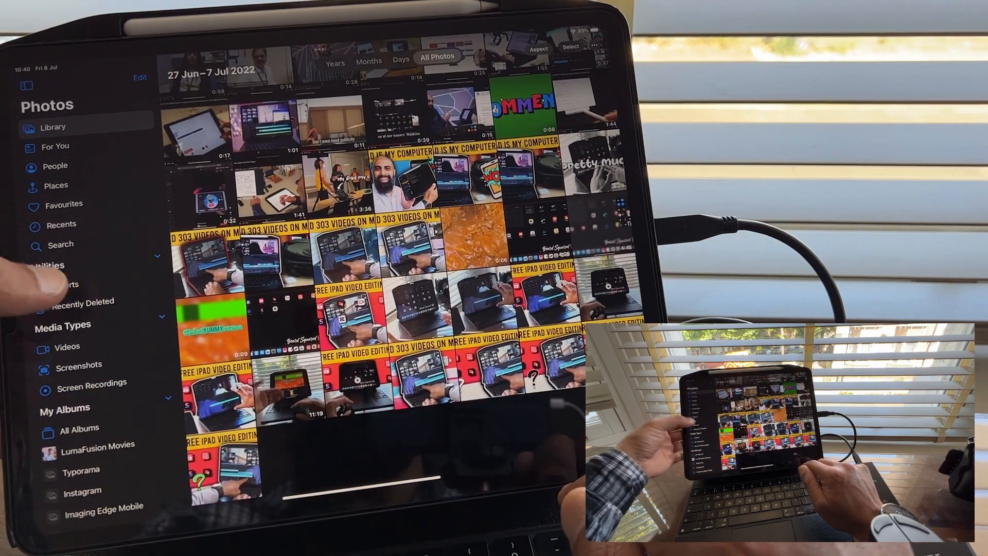
pyautogui.click(82, 302)
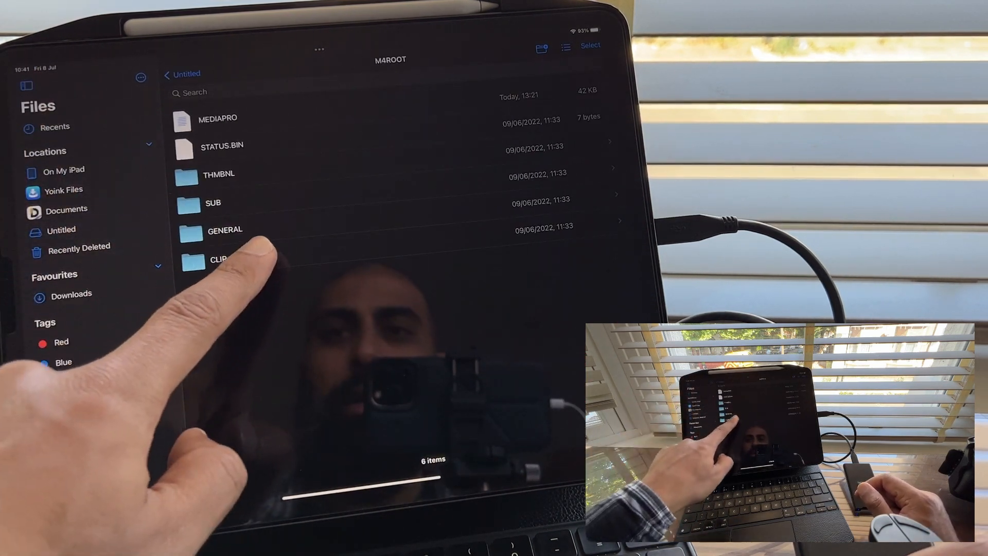
# Copy clips C0518–C0523 from M4ROOT > CLIP into new On My iPad folder 'How to edit on ipad'
pyautogui.click(217, 261)
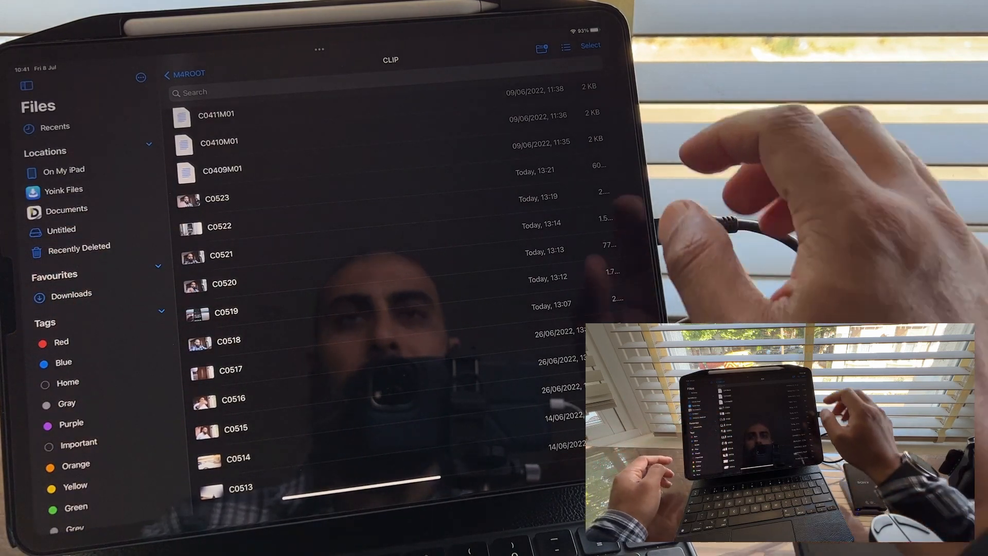
pyautogui.click(593, 45)
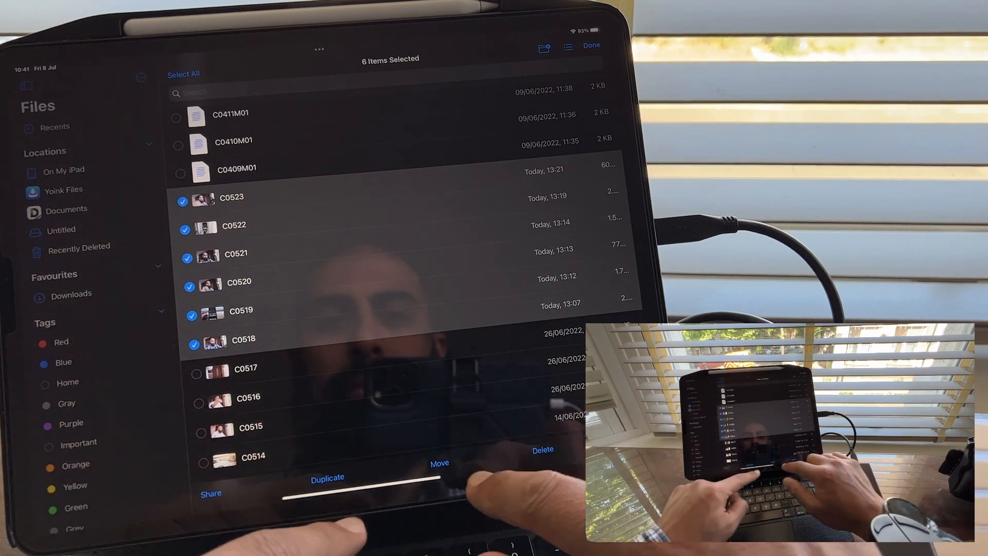
pyautogui.click(437, 462)
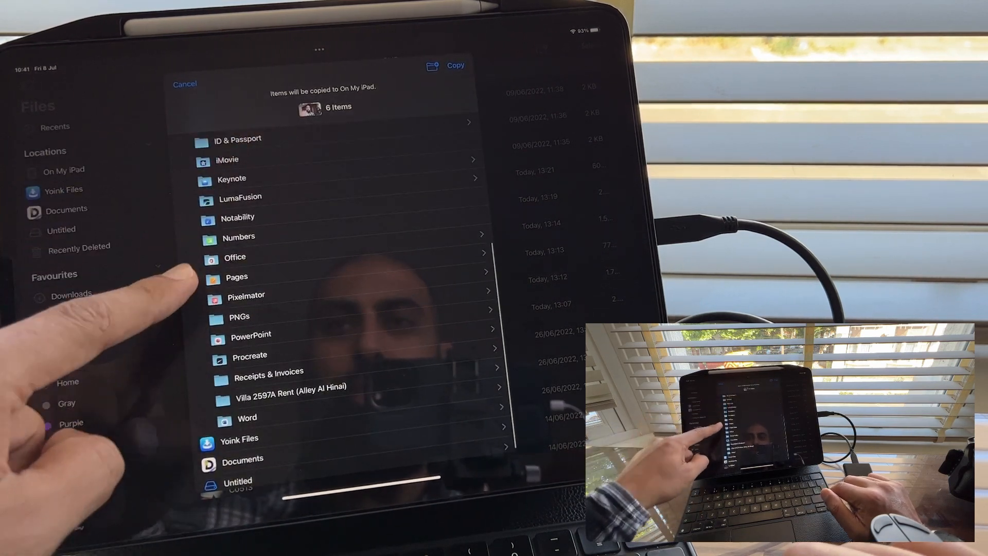
pyautogui.click(240, 197)
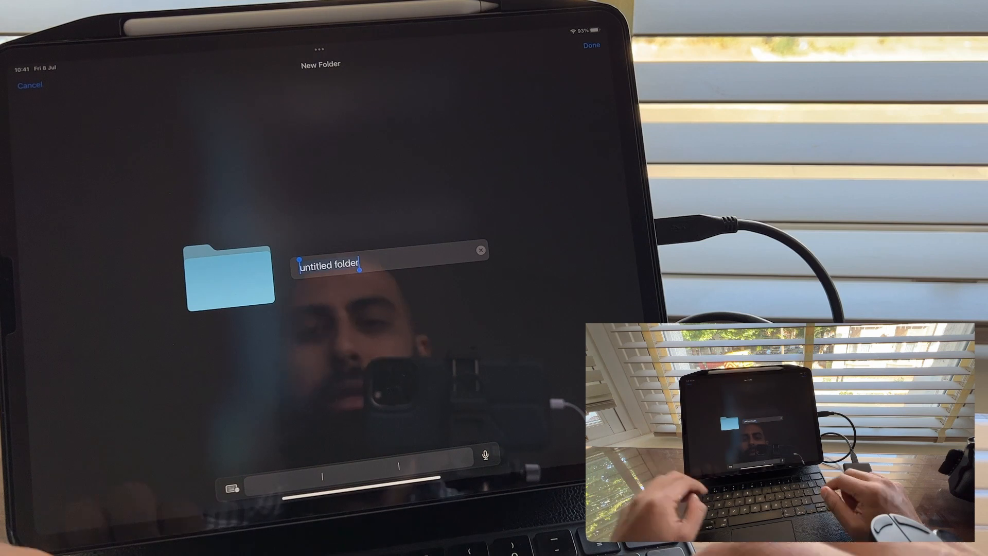
pyautogui.write('How to edit on ipad')
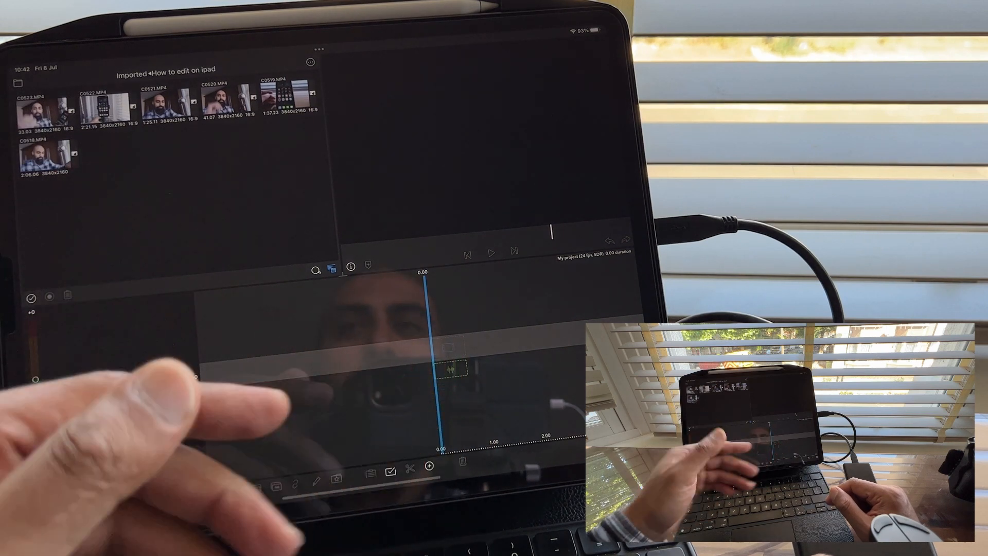
# Create a new project and browse the imported 'How to edit on ipad' media folder
pyautogui.click(165, 106)
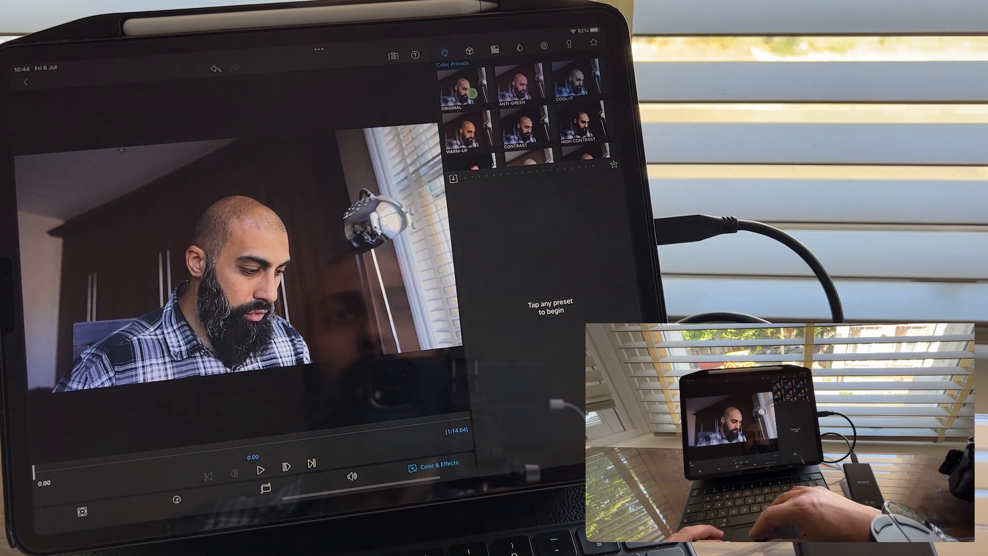
# Grade the clip from the Original preset: contrast 1.03, saturation 0.40
pyautogui.click(467, 90)
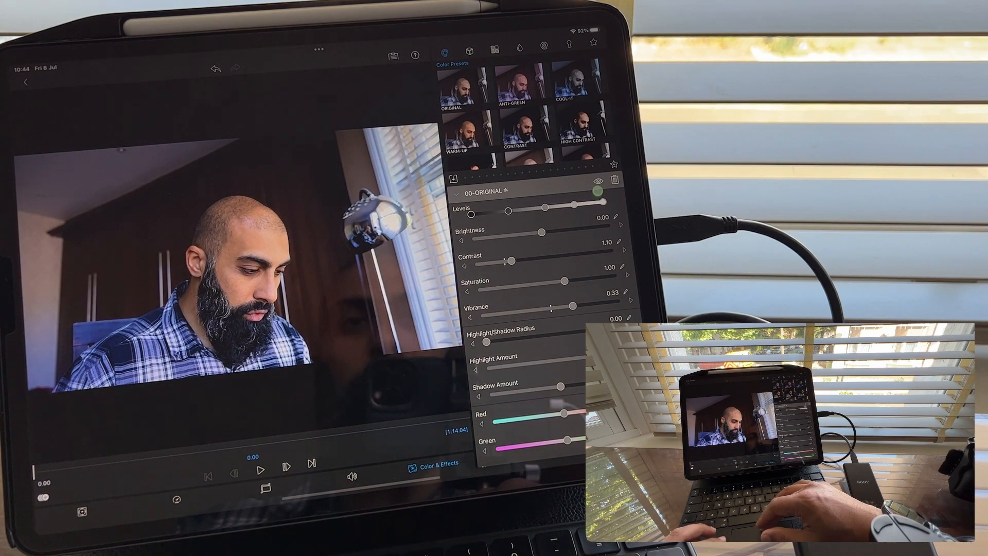
pyautogui.click(600, 177)
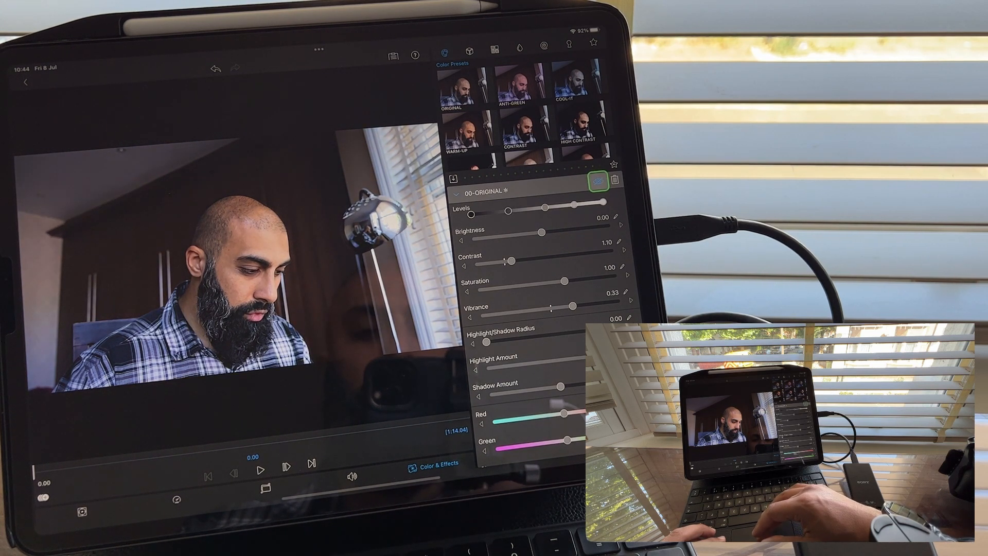
pyautogui.click(598, 192)
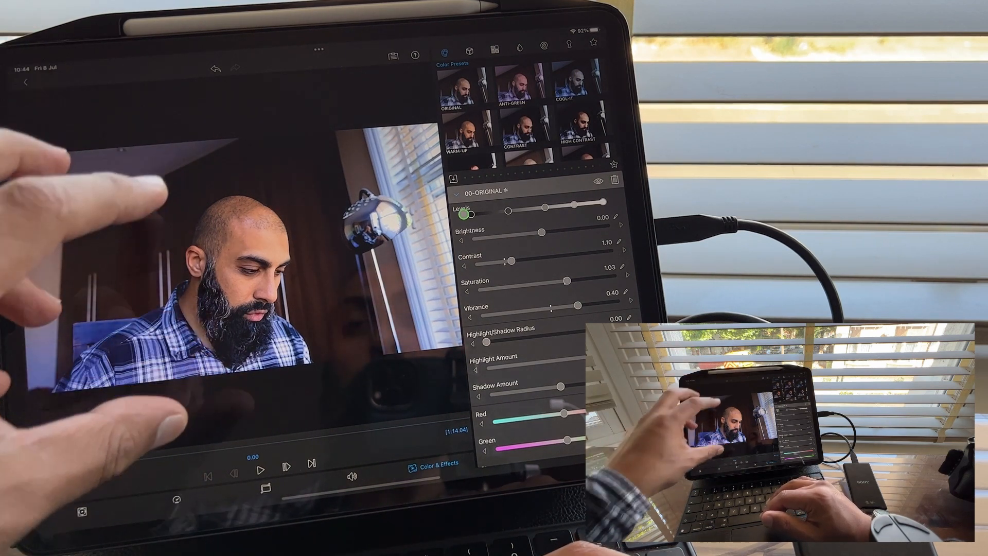
pyautogui.click(395, 53)
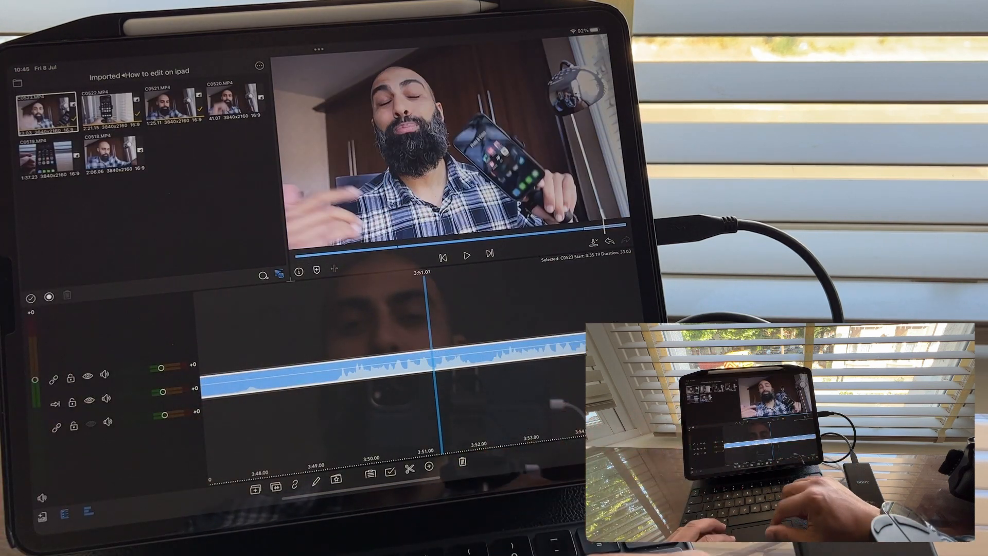
# Paste the colour correction onto the next clip with Replace Color & Effects, then lower Levels
pyautogui.click(371, 481)
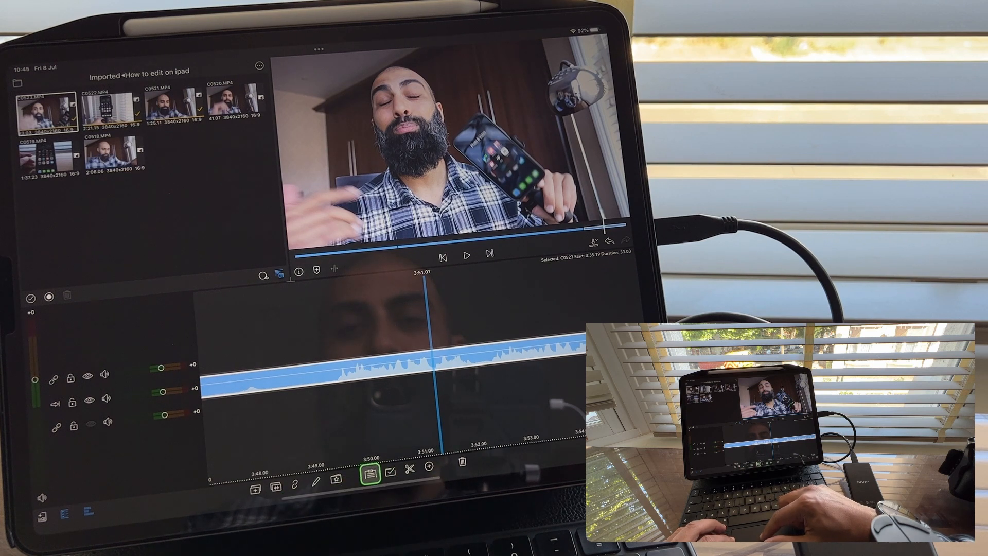
pyautogui.click(373, 476)
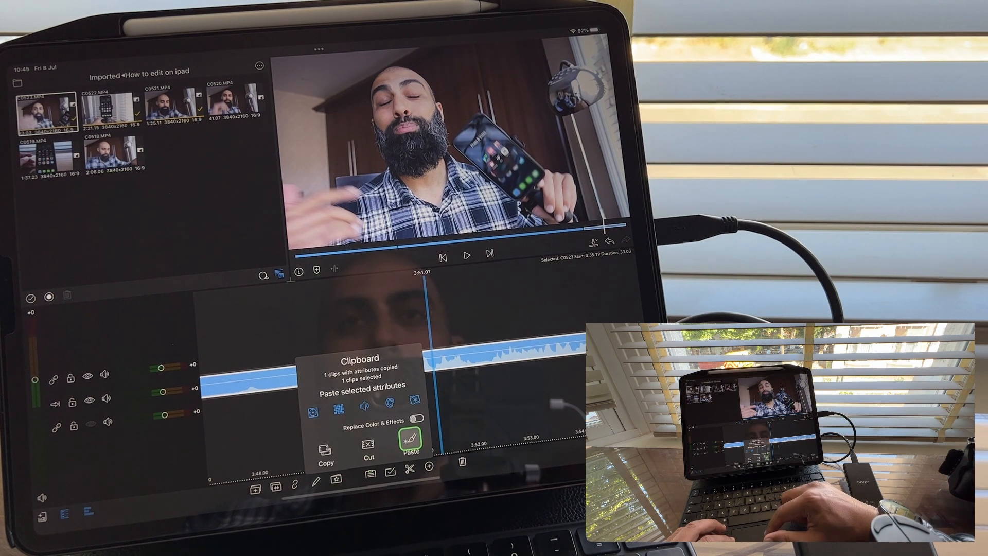
pyautogui.click(413, 443)
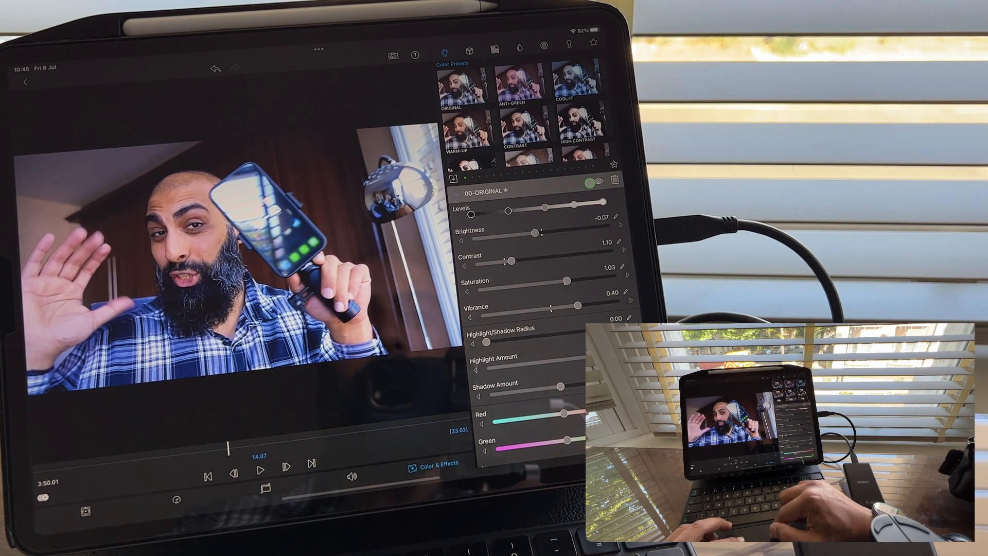
pyautogui.click(598, 180)
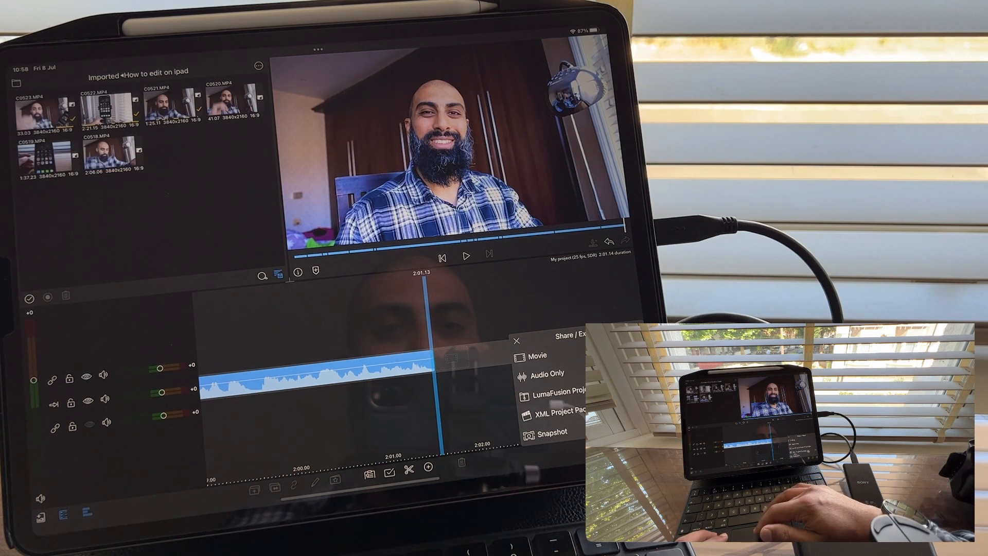
# Export the movie to Photos at 3840x2160, 25 fps, Ultra quality
pyautogui.click(534, 355)
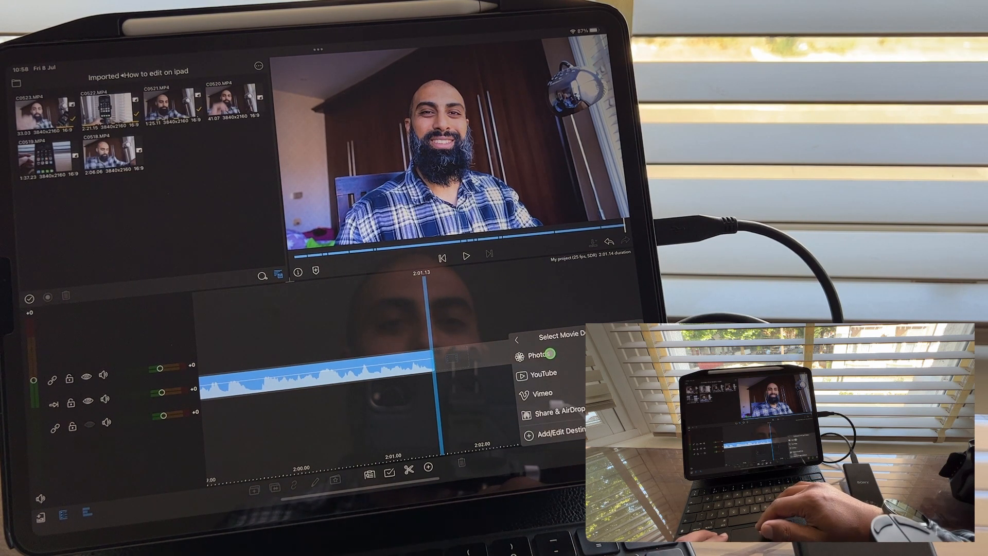
pyautogui.click(544, 368)
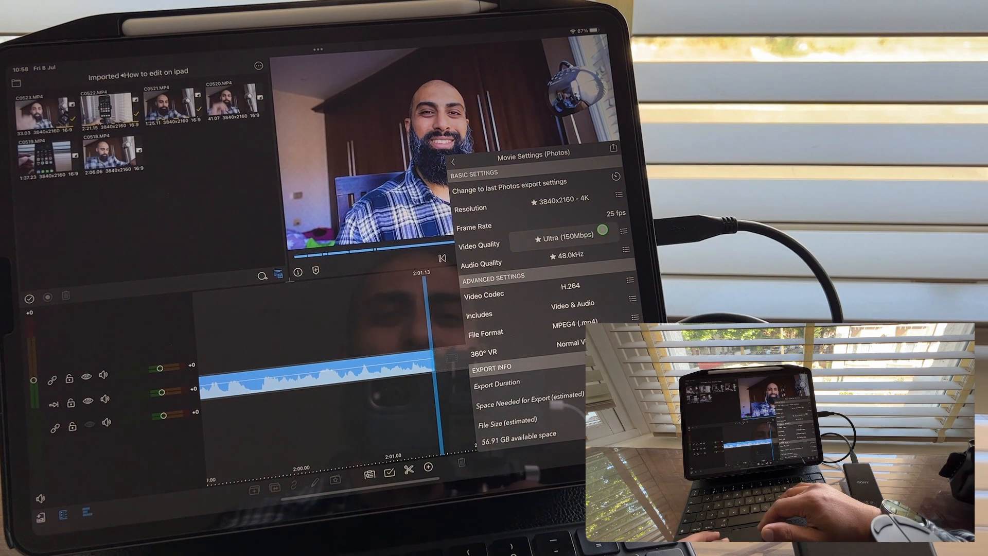
pyautogui.click(562, 244)
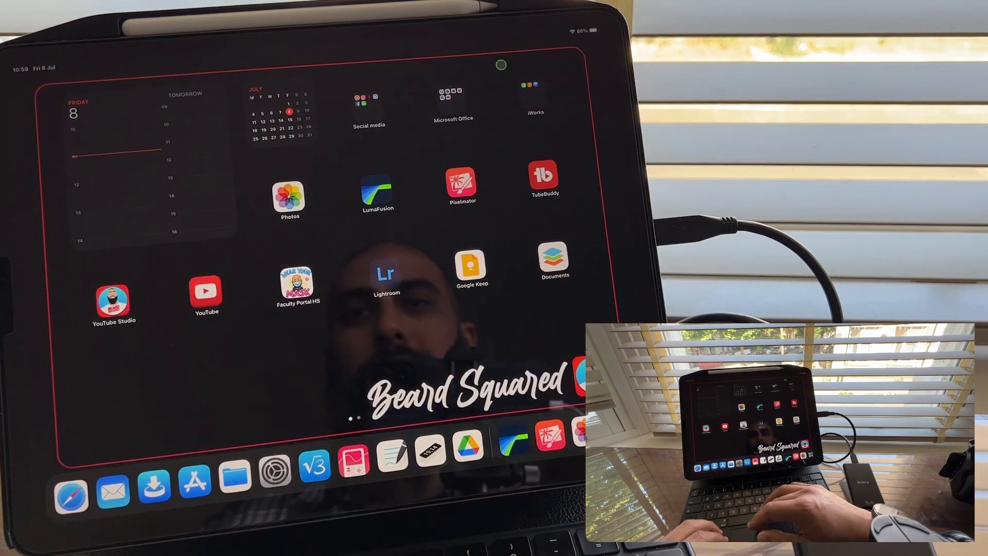
# Upload the exported video as 'How I actually edit videos on my iPad' with Unlisted visibility
pyautogui.click(289, 199)
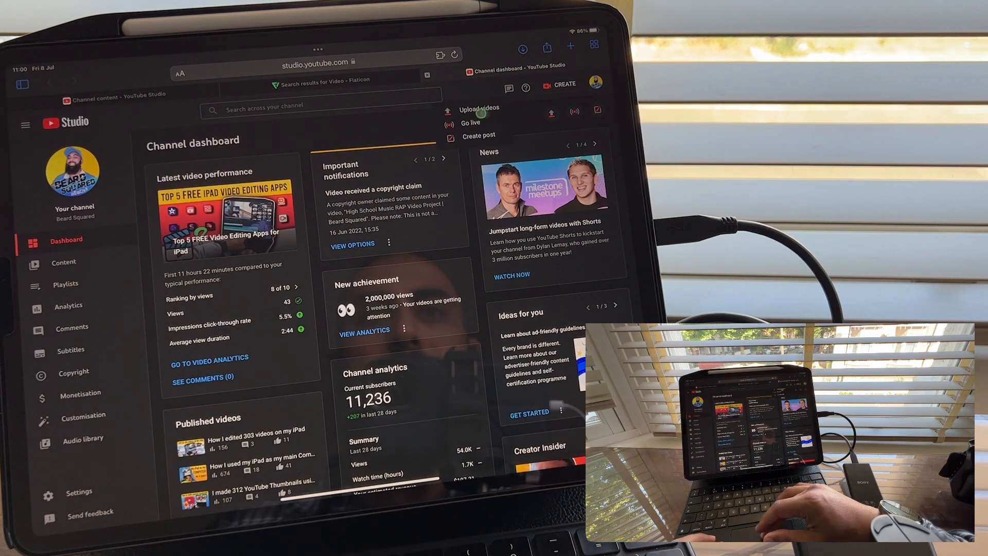
pyautogui.click(479, 108)
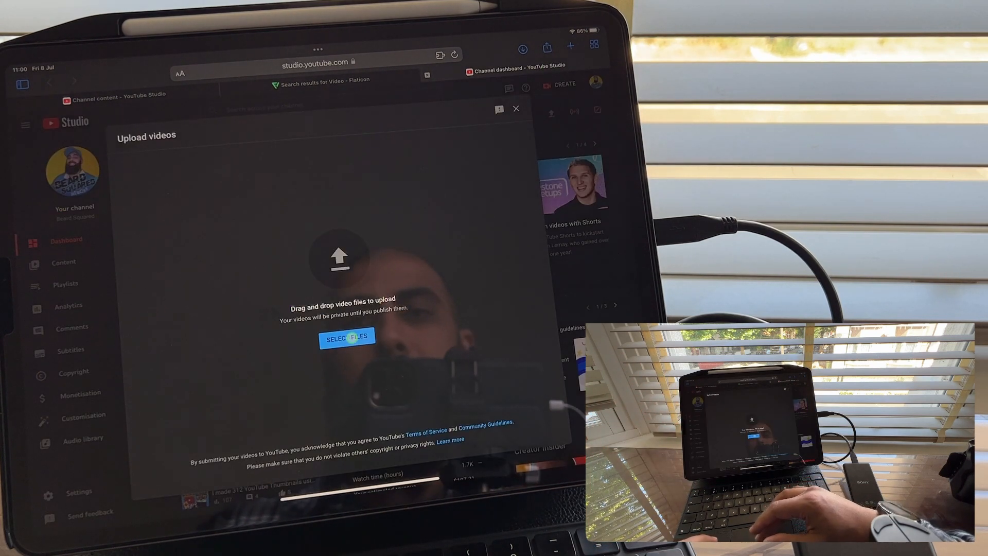
pyautogui.click(347, 337)
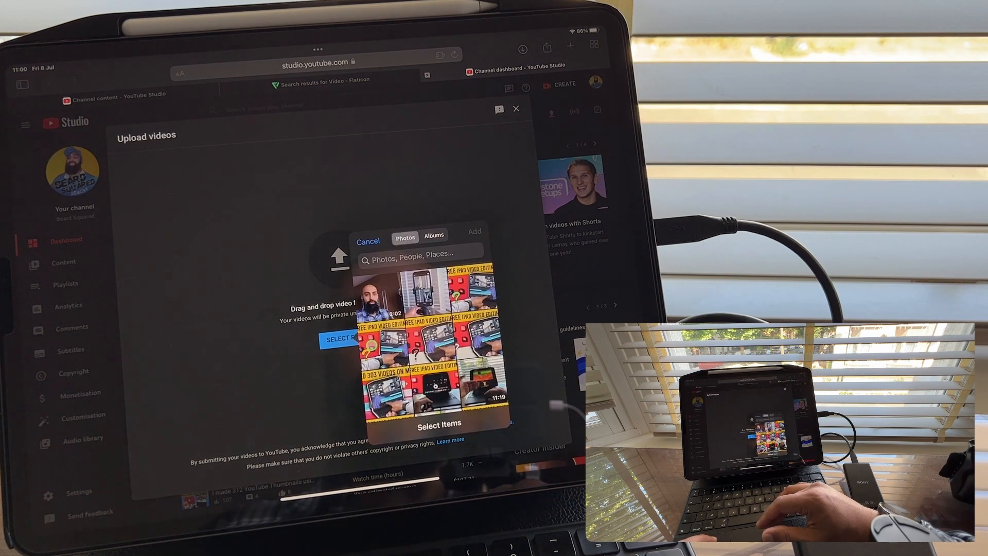
pyautogui.click(387, 301)
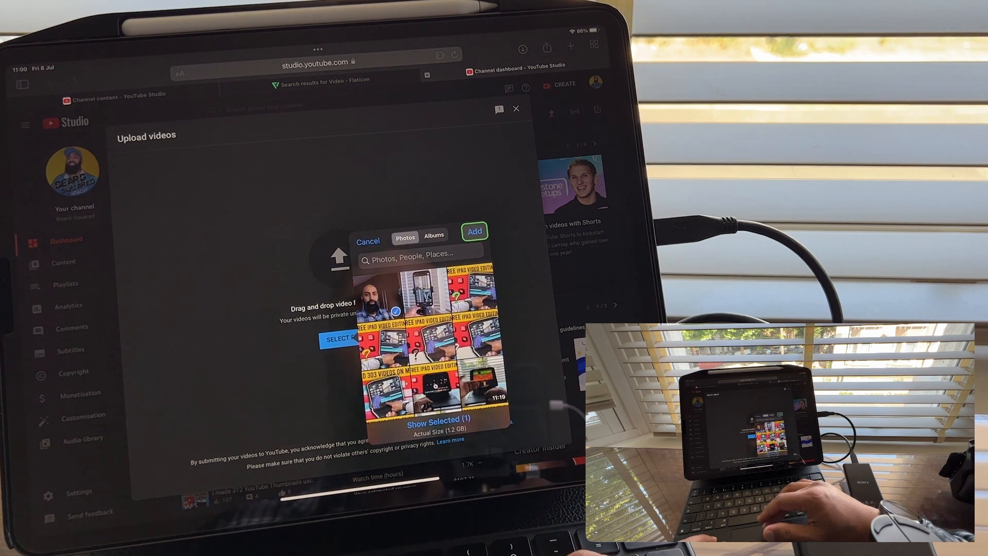
pyautogui.click(475, 231)
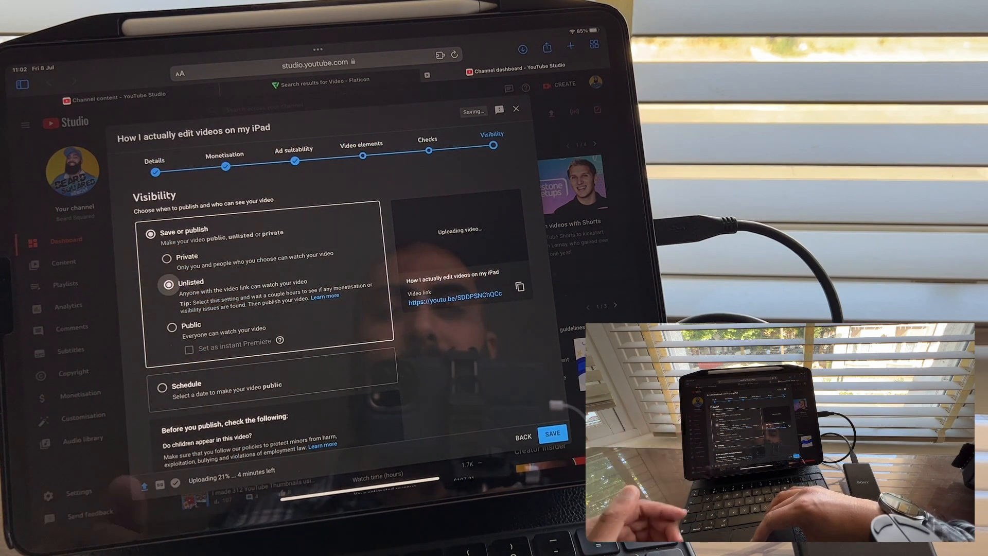
pyautogui.click(555, 432)
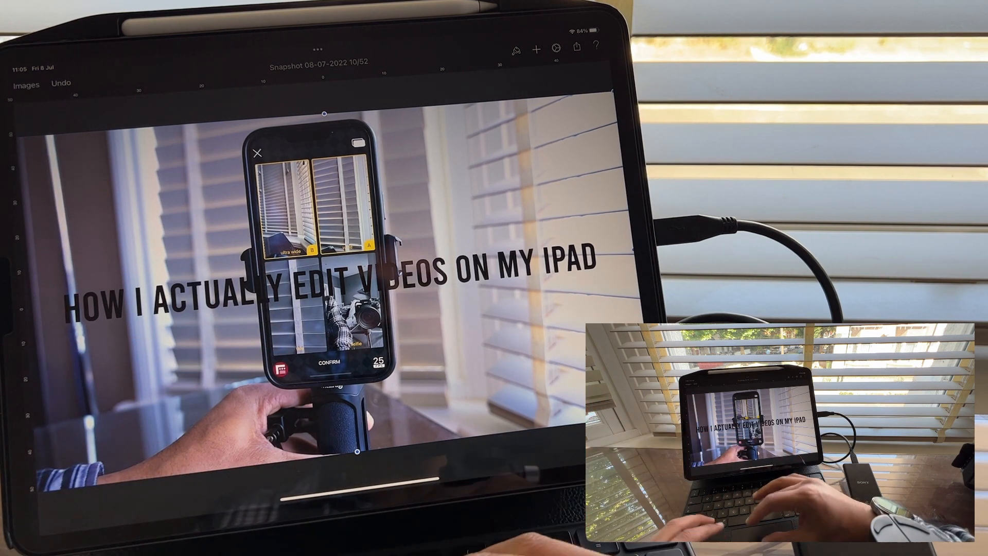
# Save the 'HOW I ACTUALLY EDIT VIDEOS ON MY IPAD' thumbnail image to Photos
pyautogui.click(574, 48)
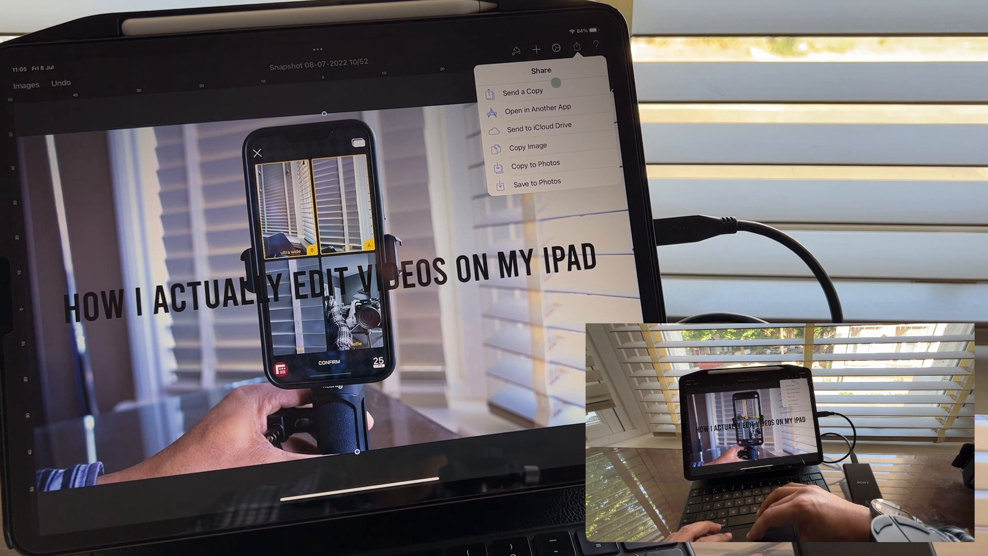
pyautogui.click(522, 91)
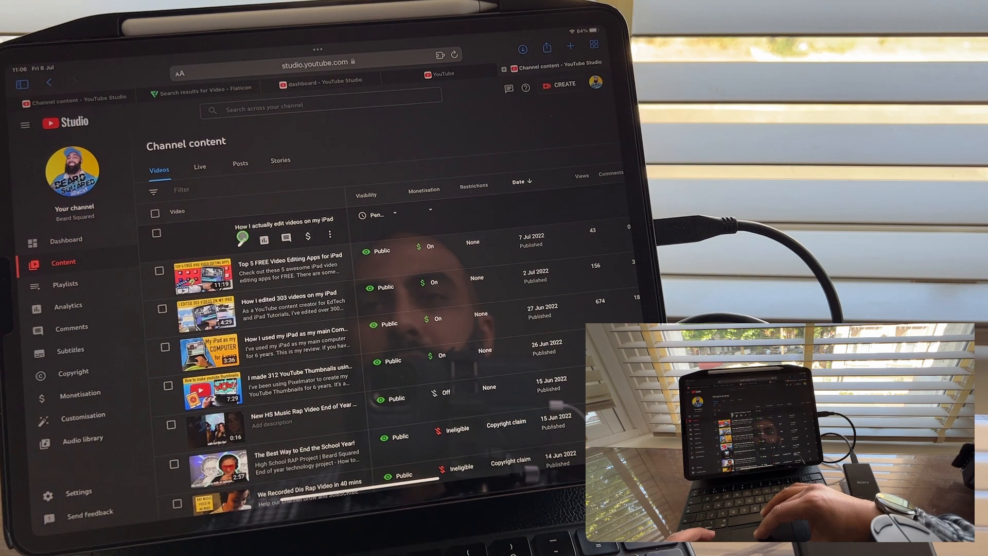
# Upload the Pixelmator title image as the video's custom thumbnail and save
pyautogui.click(284, 220)
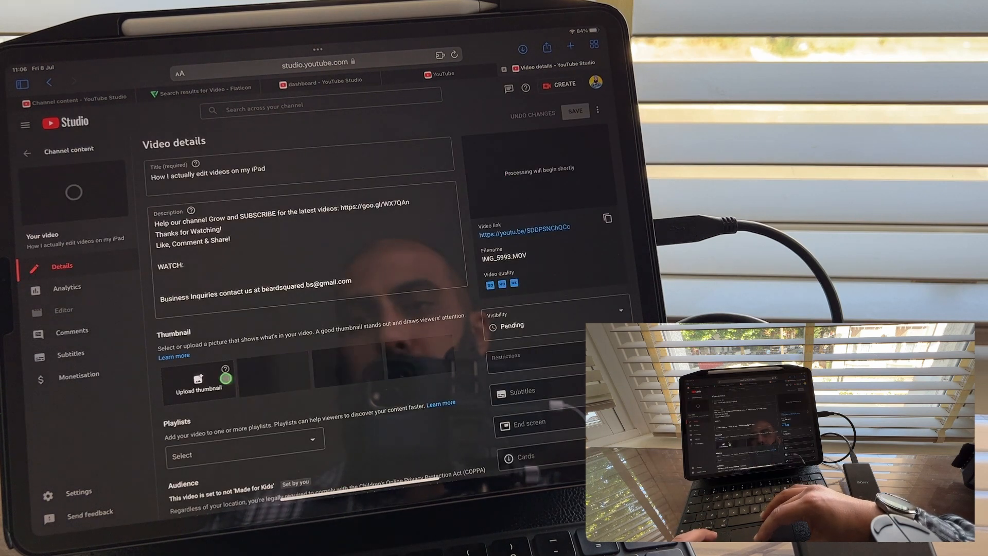
pyautogui.click(199, 383)
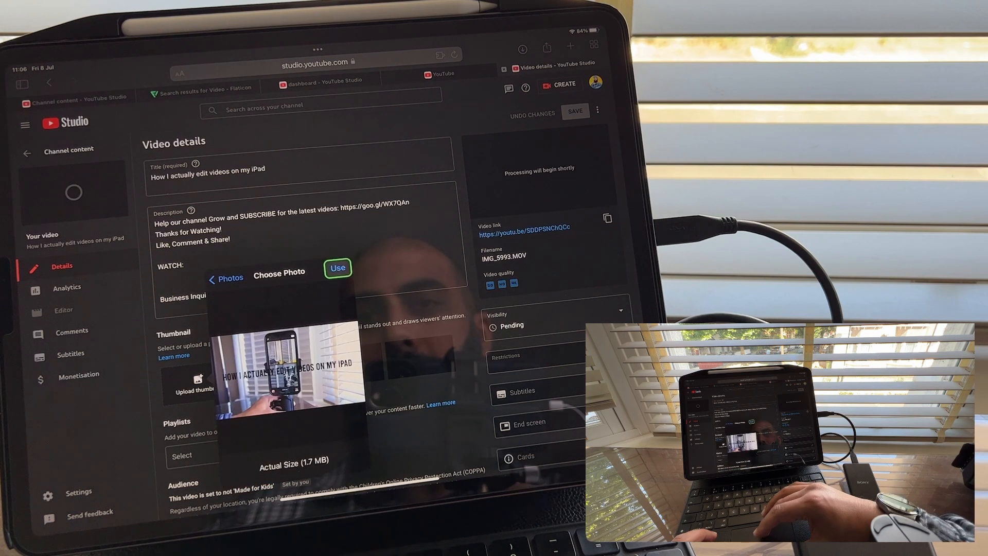
pyautogui.click(338, 267)
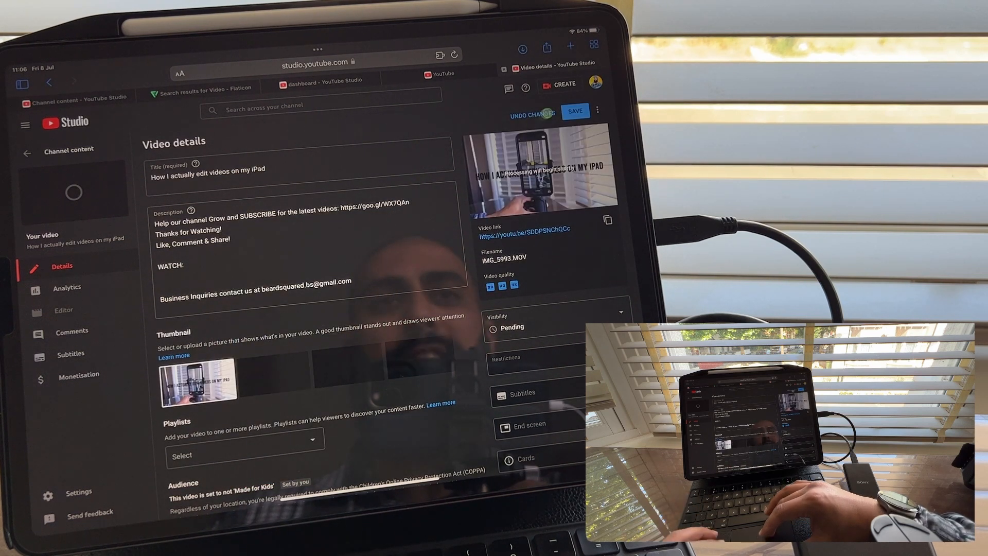
pyautogui.click(576, 111)
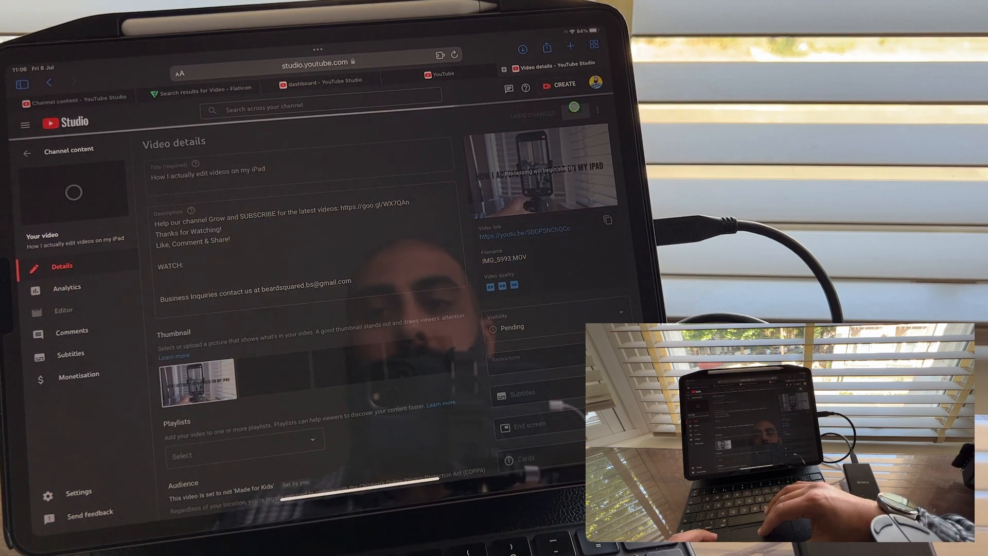